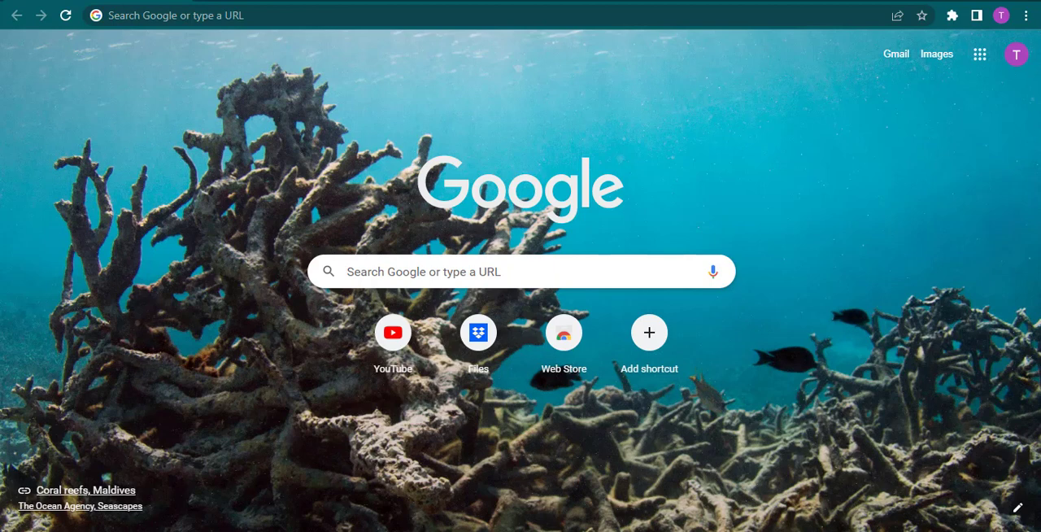
pyautogui.moveTo(291, 106)
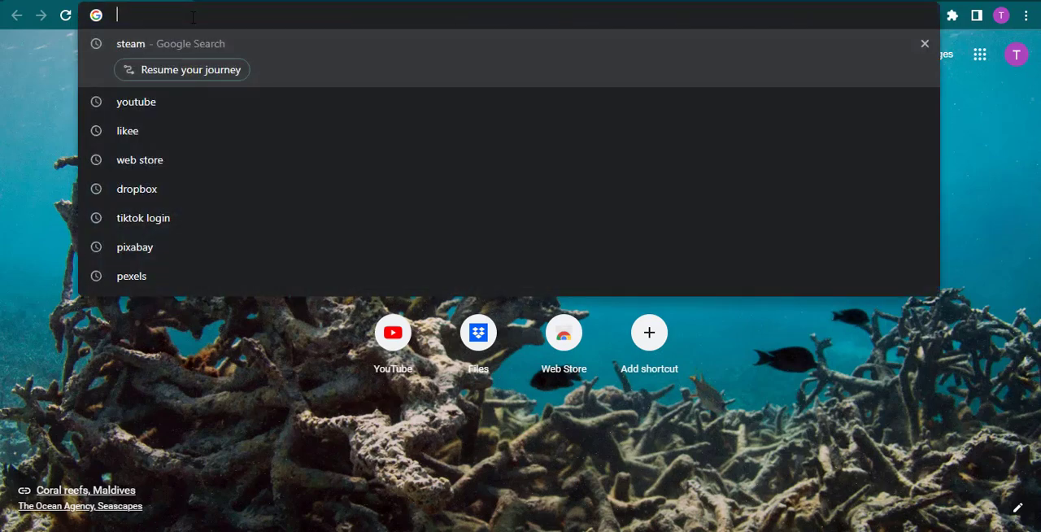
# Load the Kraken homepage at krake.com and head to the sign-in page
pyautogui.write('krake.com')
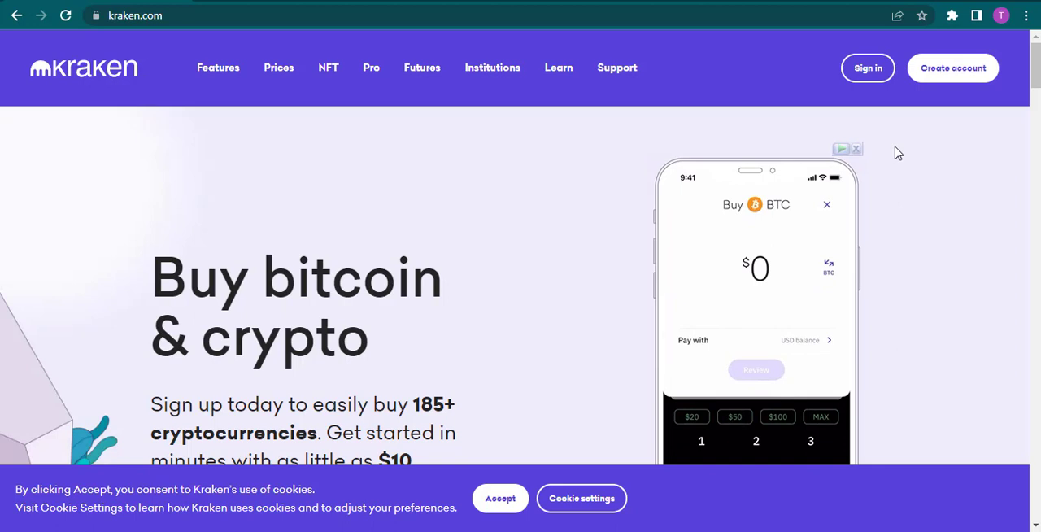
pyautogui.click(867, 67)
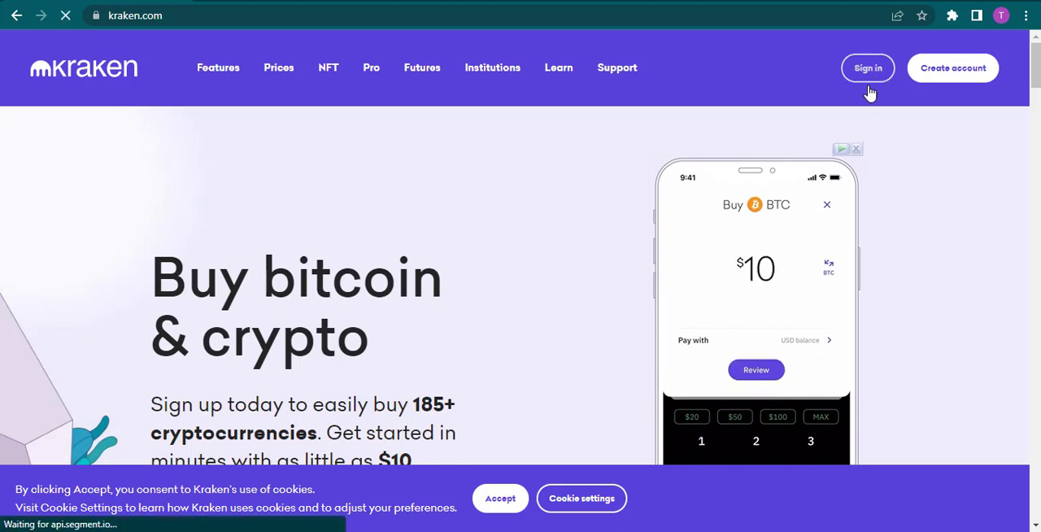
# Open the Sign in to Kraken page with its username and password fields
pyautogui.click(867, 68)
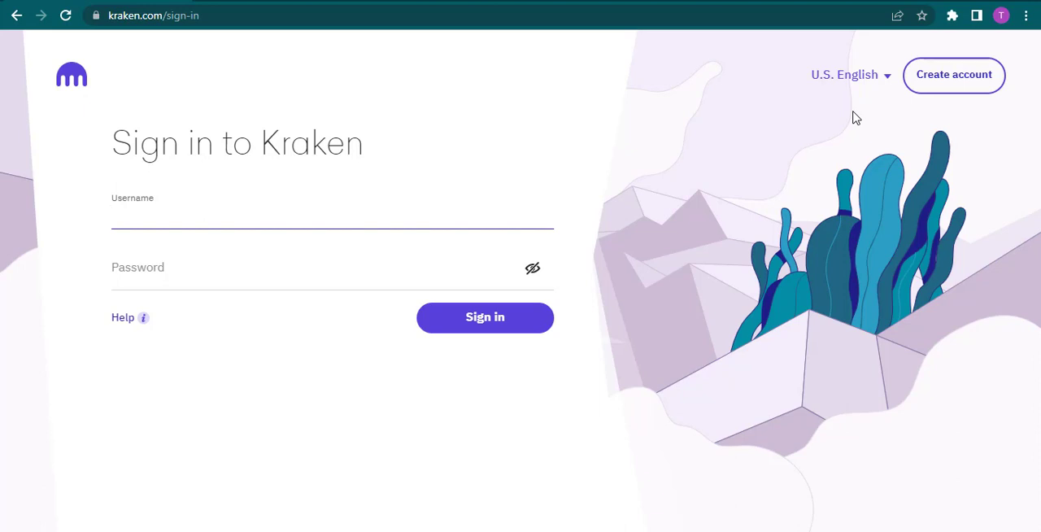
pyautogui.moveTo(637, 173)
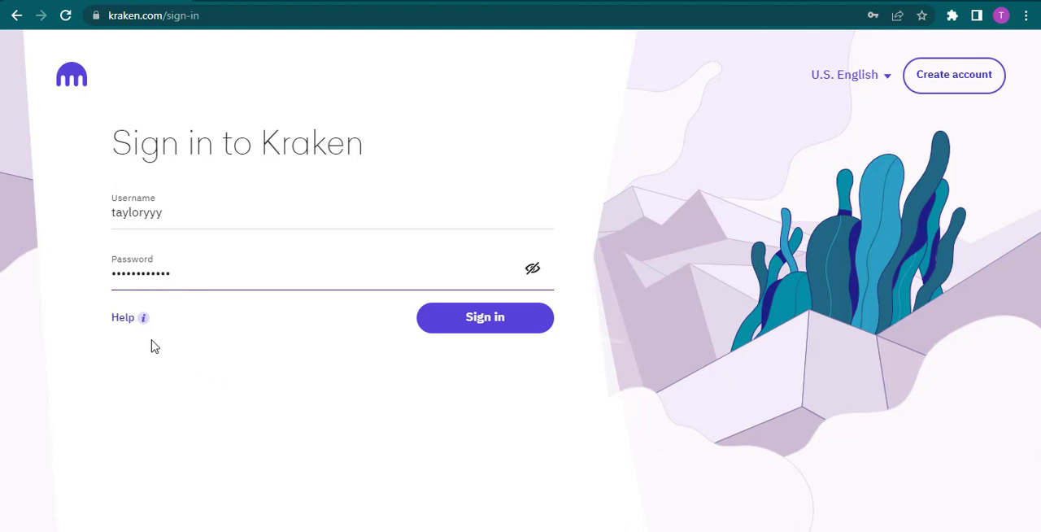
pyautogui.moveTo(143, 317)
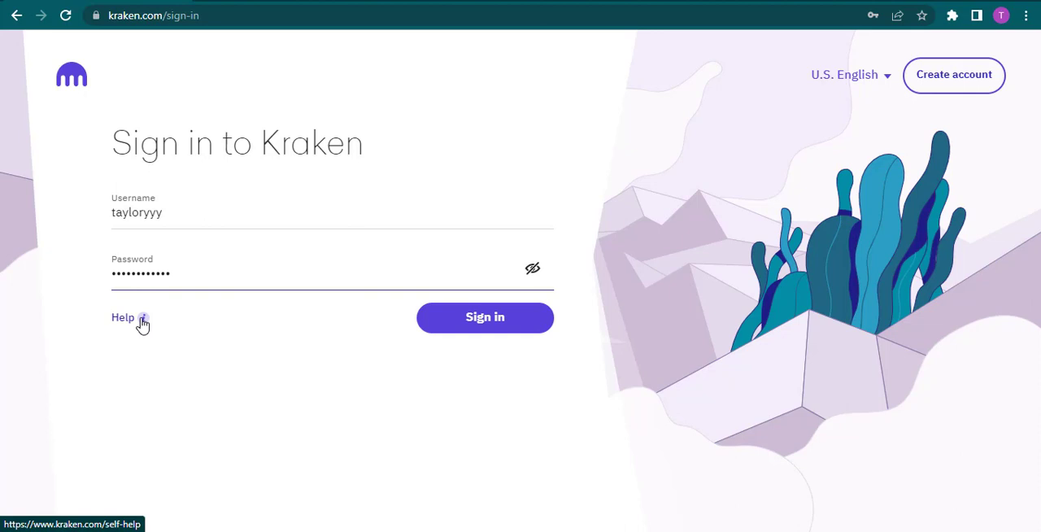
pyautogui.moveTo(255, 39)
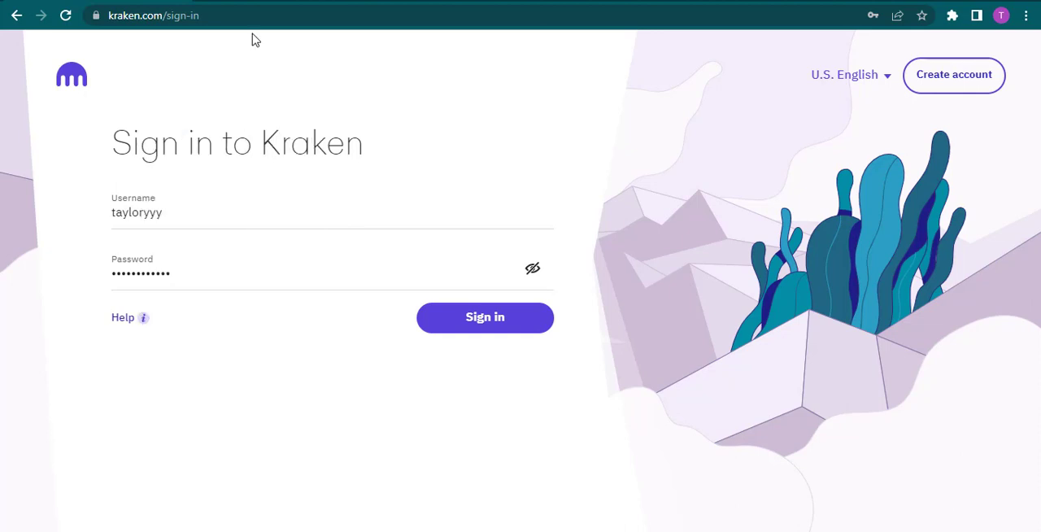
# View the password, username and 2FA recovery options, then return to sign-in
pyautogui.click(122, 317)
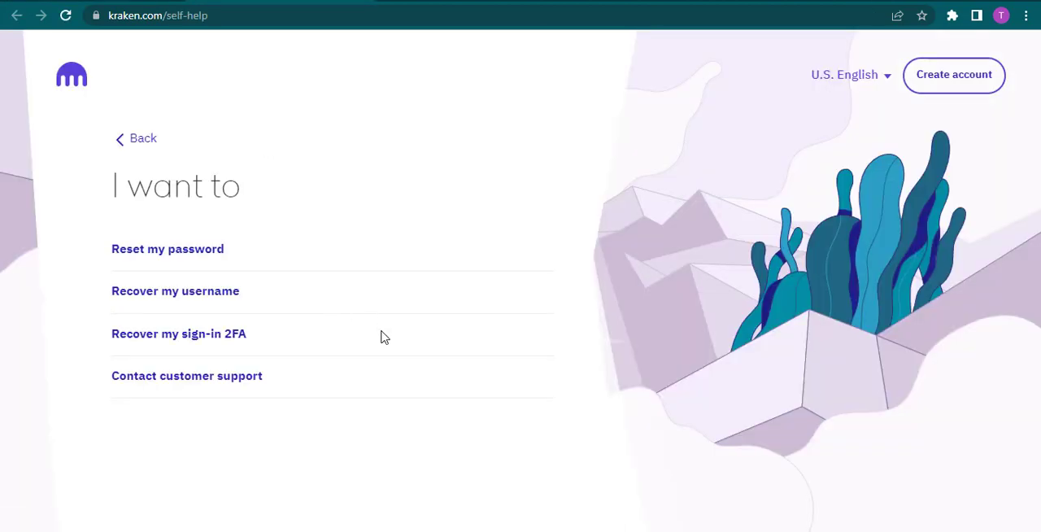
pyautogui.moveTo(443, 248)
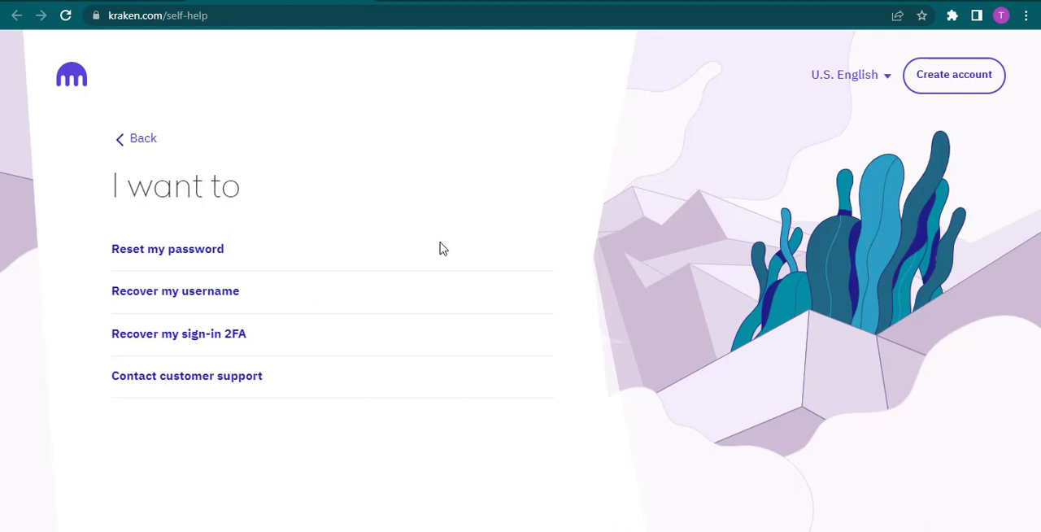
pyautogui.moveTo(221, 259)
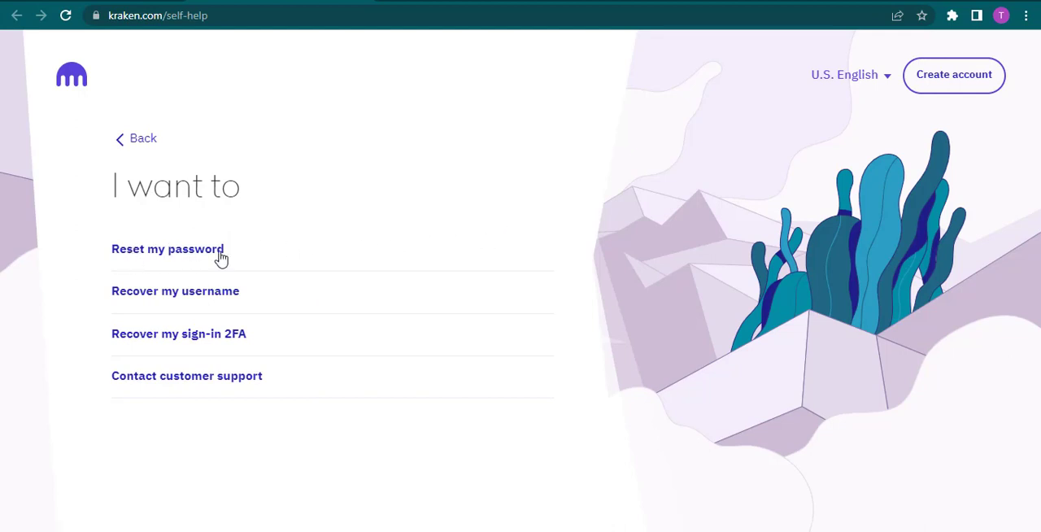
pyautogui.moveTo(266, 294)
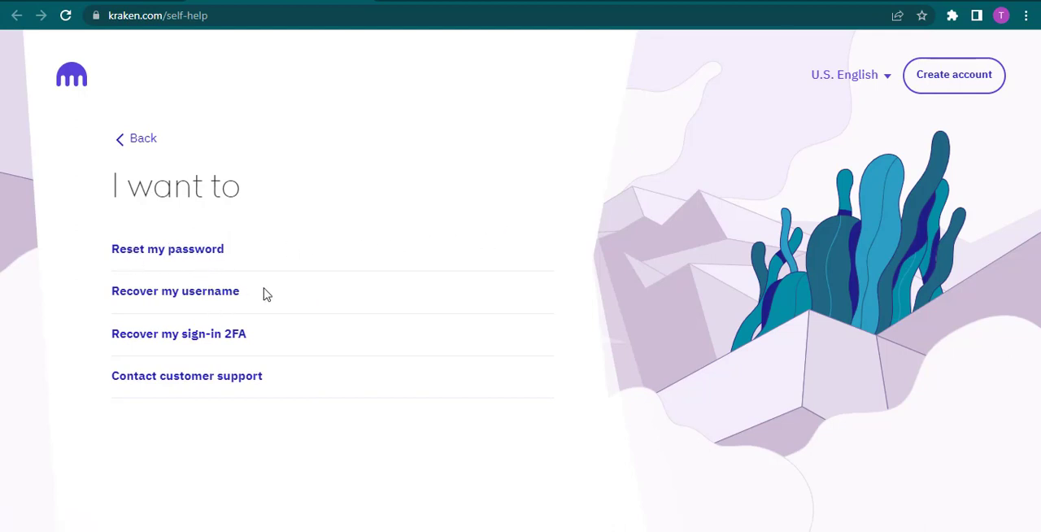
pyautogui.moveTo(247, 321)
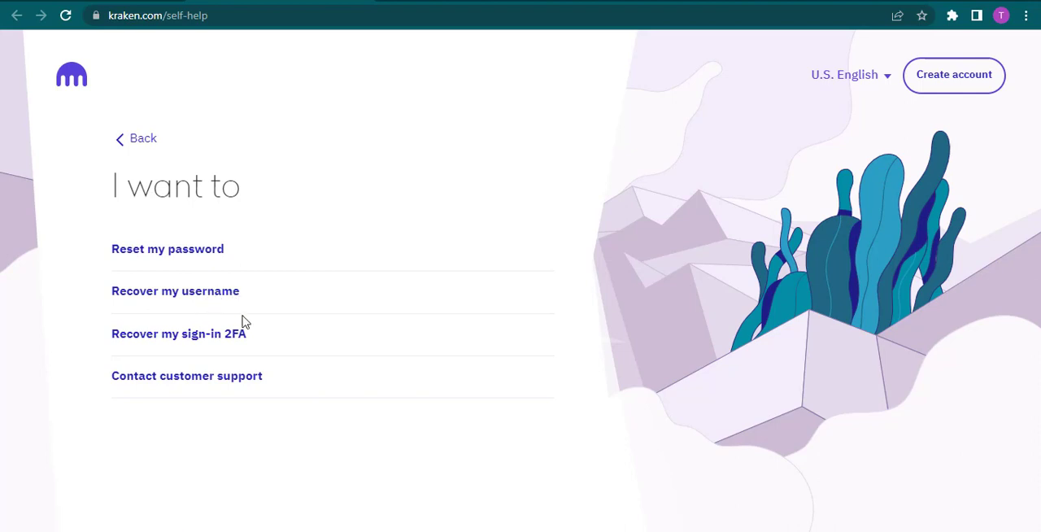
pyautogui.click(135, 138)
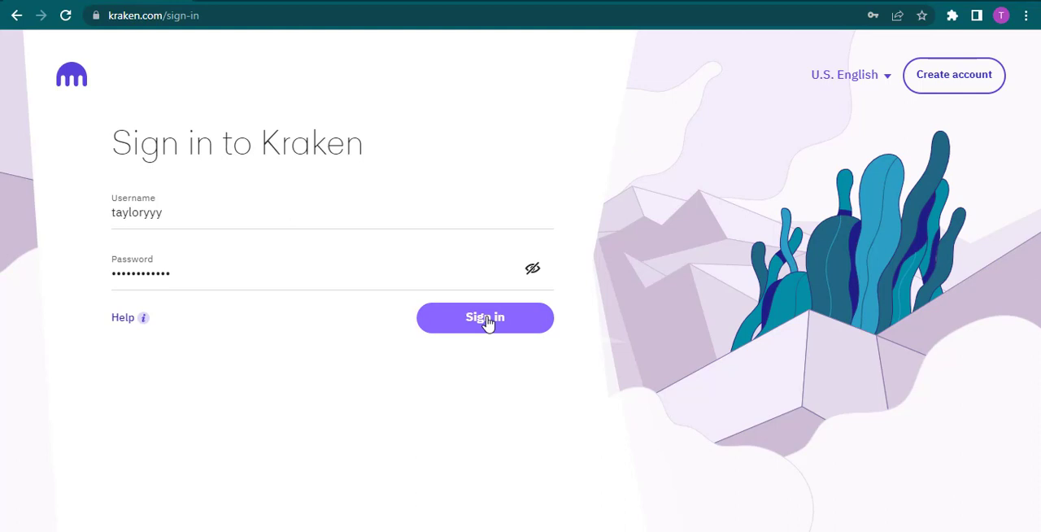
# Submit the credentials and reach the Buy Crypto dashboard showing $0.00
pyautogui.click(485, 318)
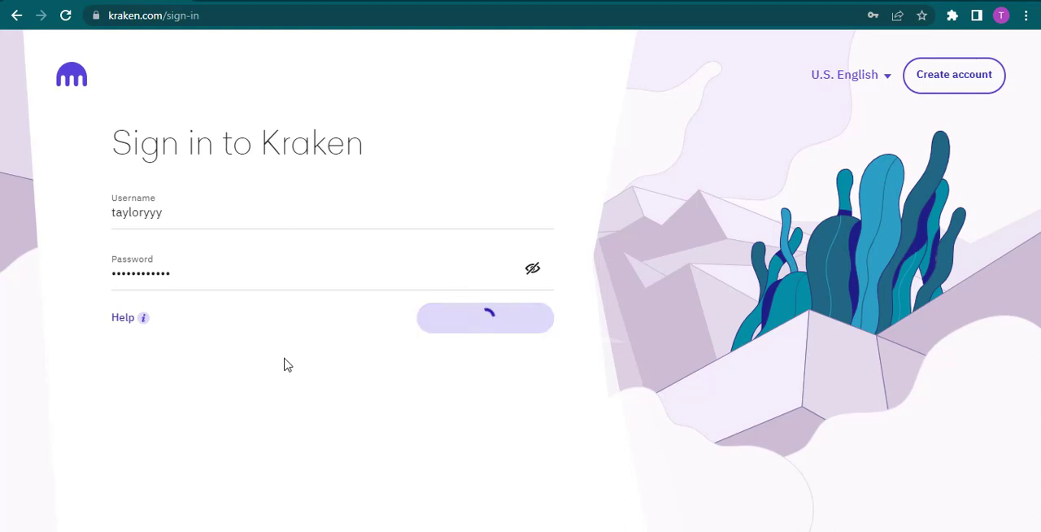
pyautogui.click(484, 318)
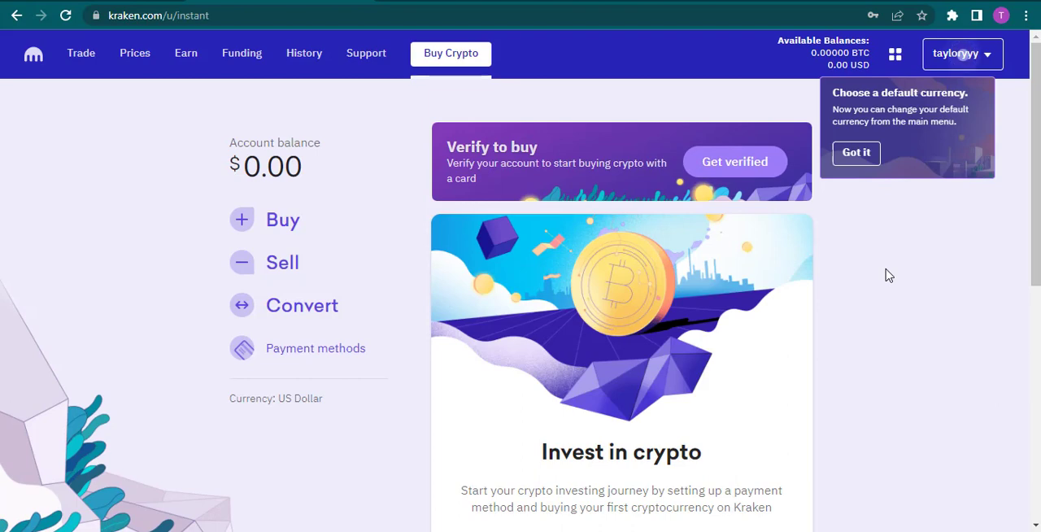
# Dismiss the Choose a default currency popup with Got it
pyautogui.click(855, 152)
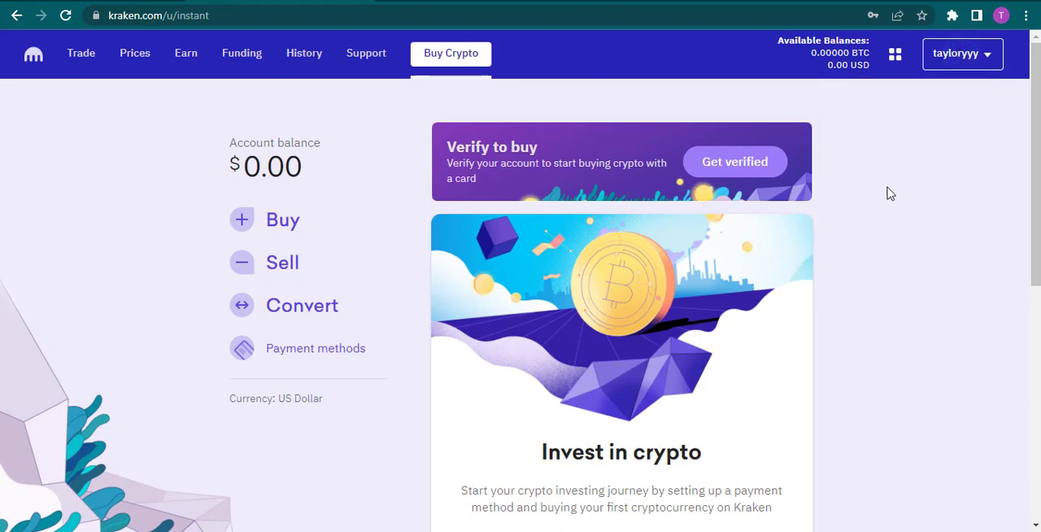
pyautogui.moveTo(383, 145)
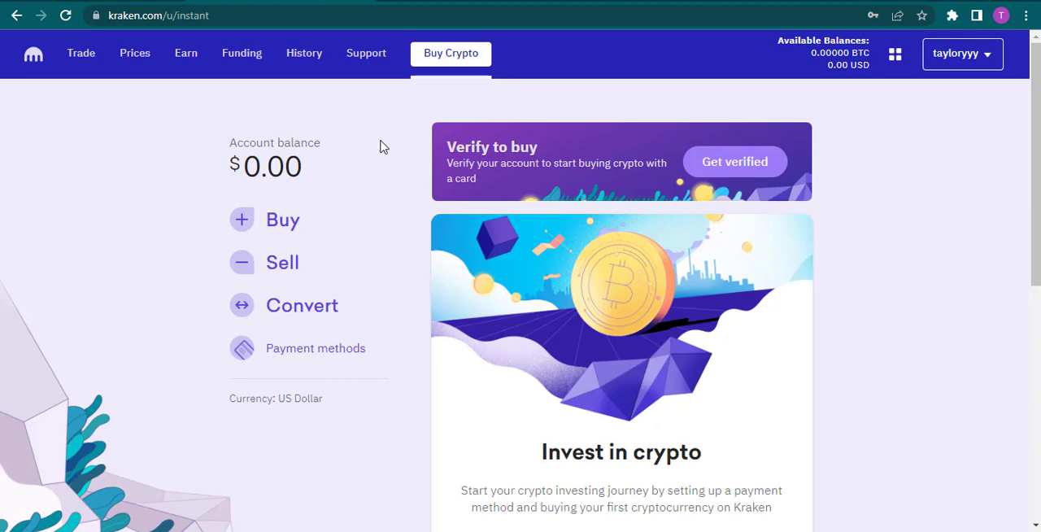